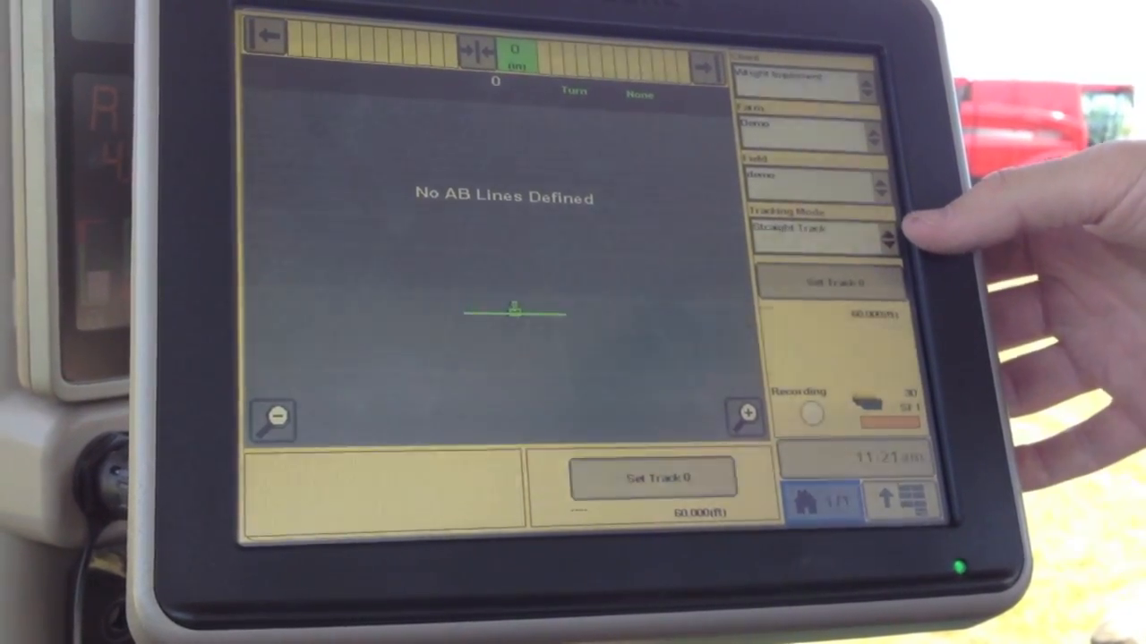
- Select Straight Track from the Tracking Mode drop-down on the run page
left_click(828, 235)
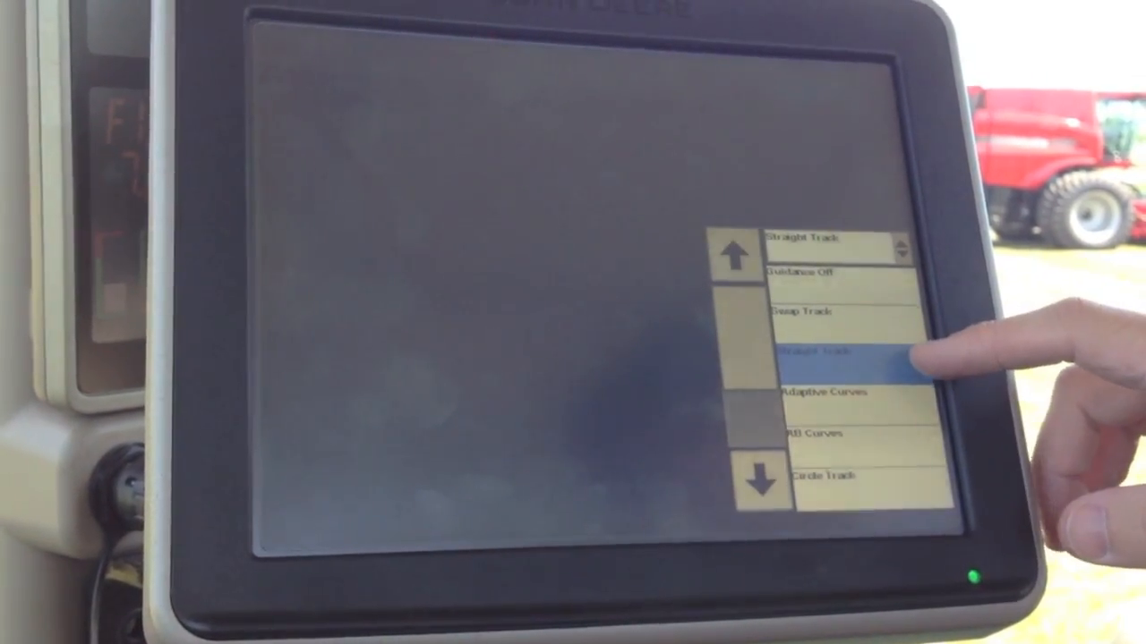
left_click(832, 350)
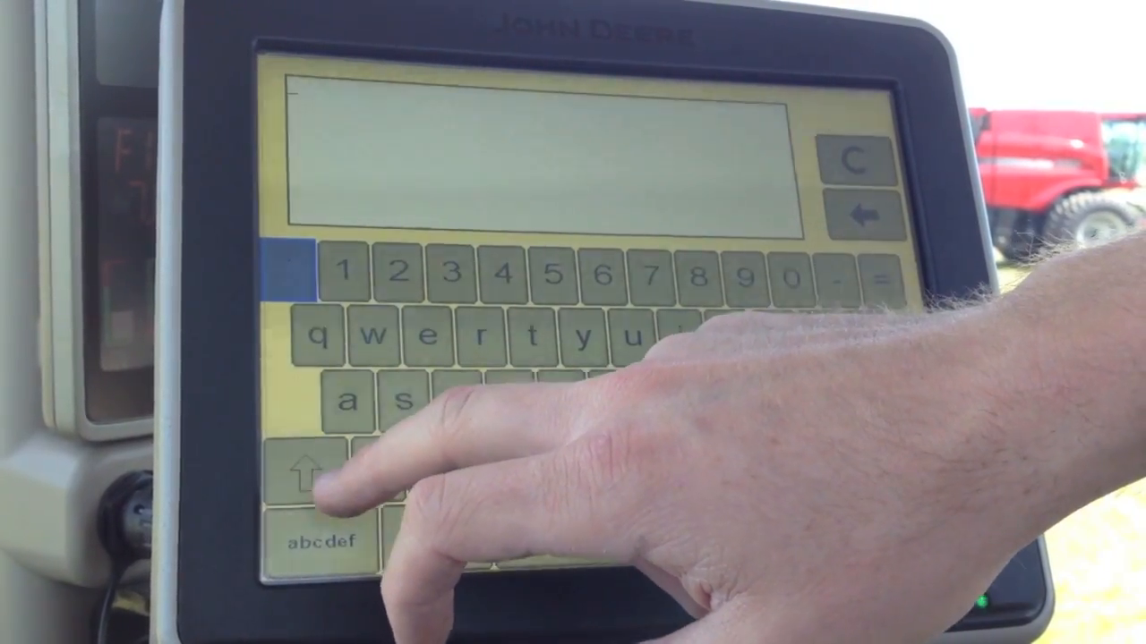
- Name the new straight track 'ab' and accept the name
left_click(593, 468)
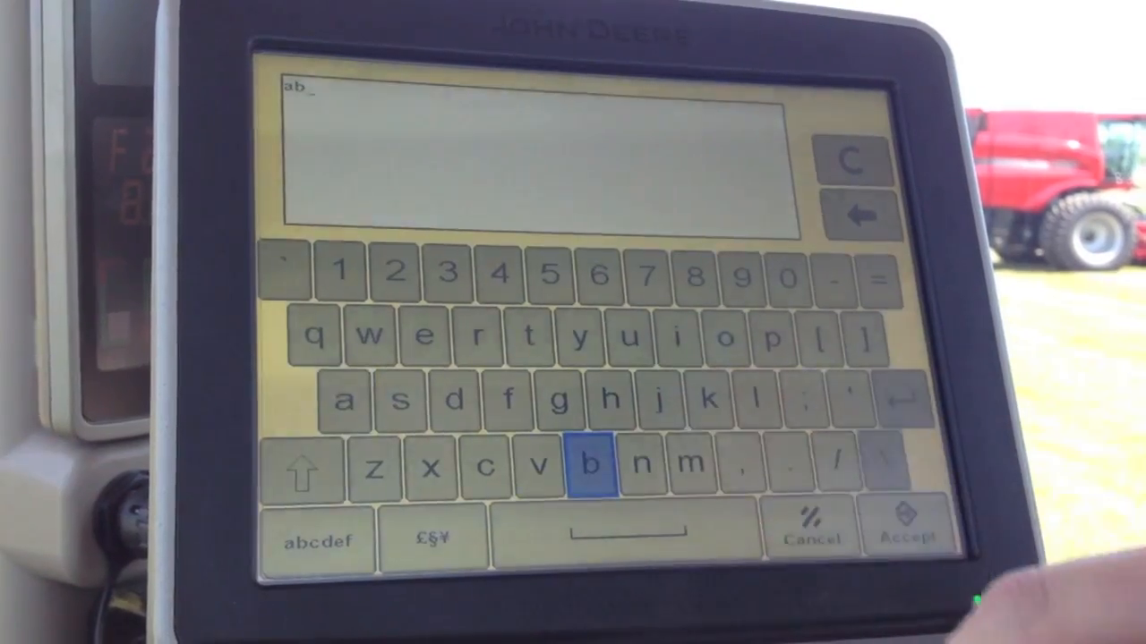
left_click(908, 527)
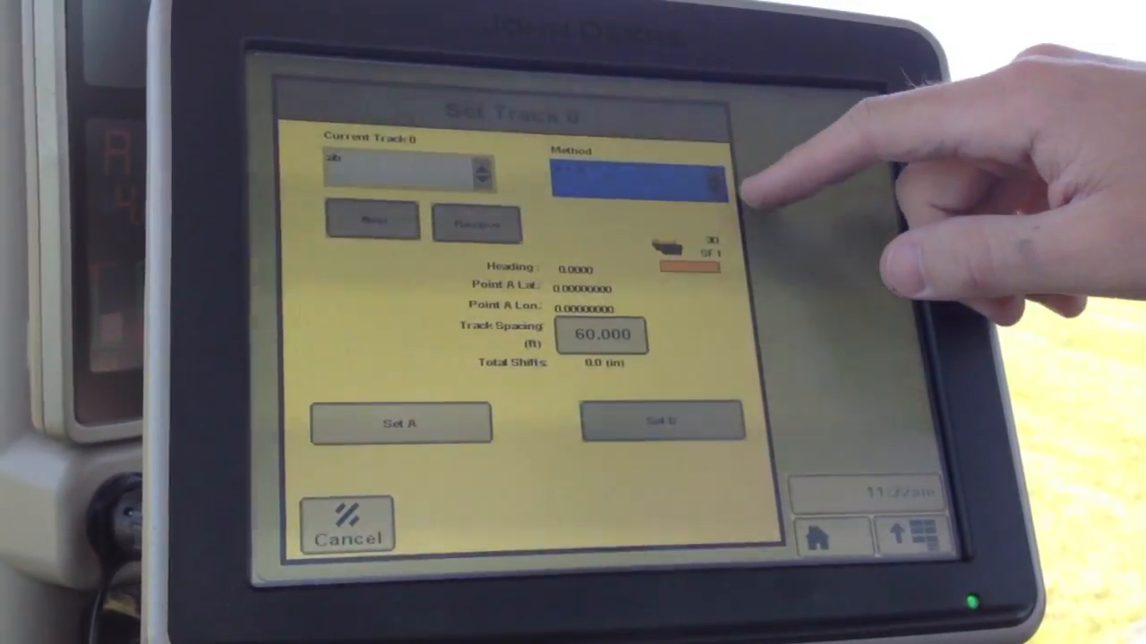
- Set the creation method for track ab to A + B
left_click(636, 177)
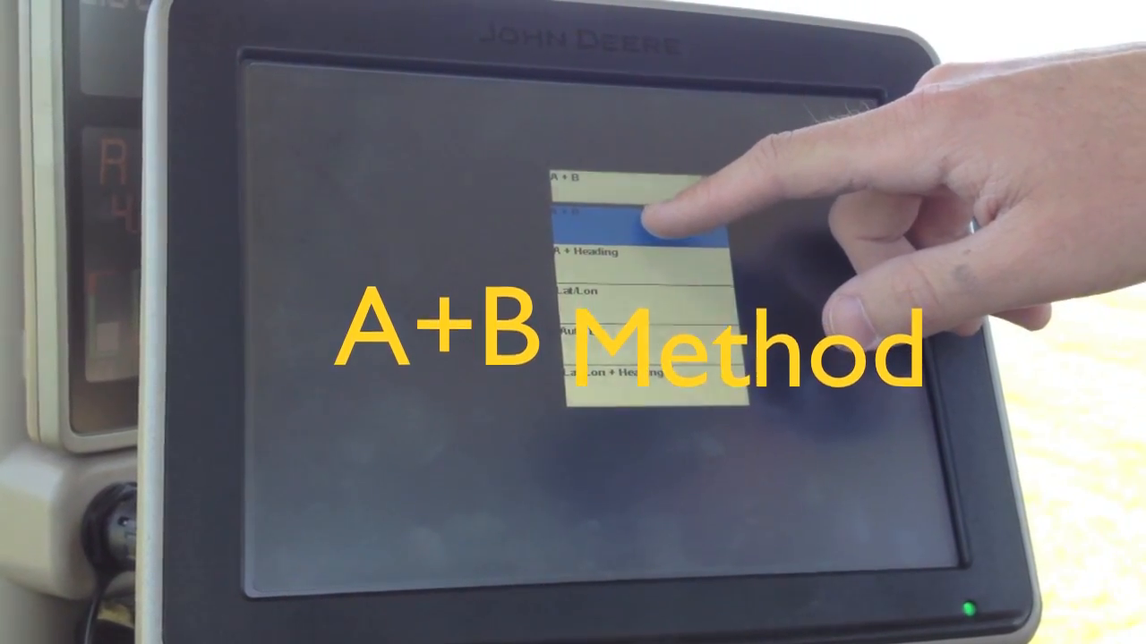
left_click(626, 224)
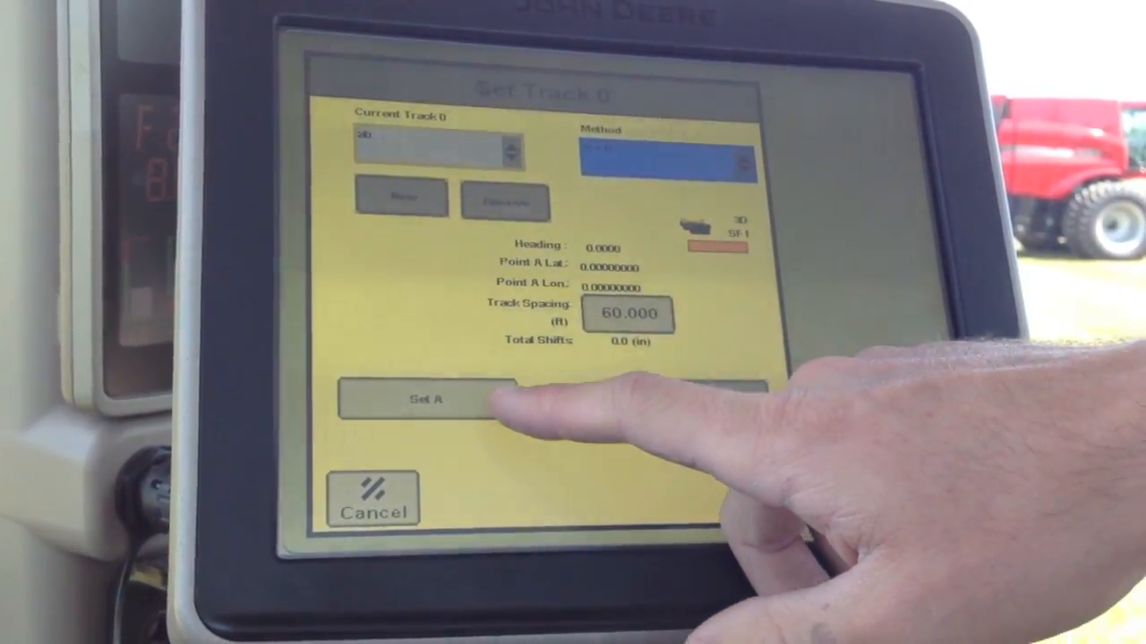
- Record point A for track ab and accept the finished A+B track
left_click(428, 400)
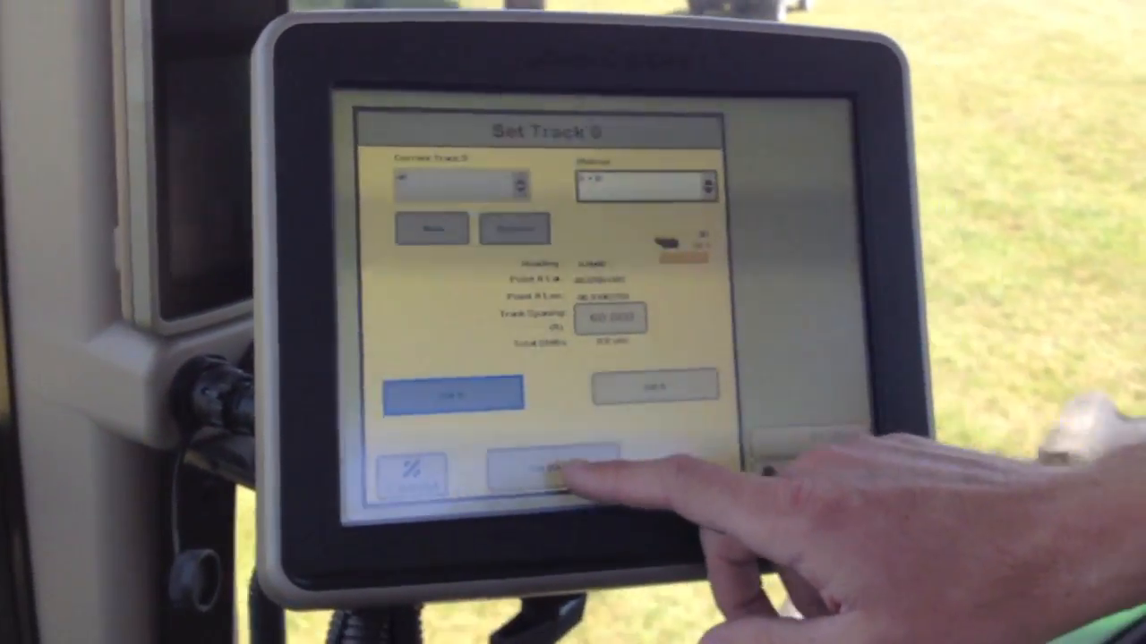
left_click(555, 470)
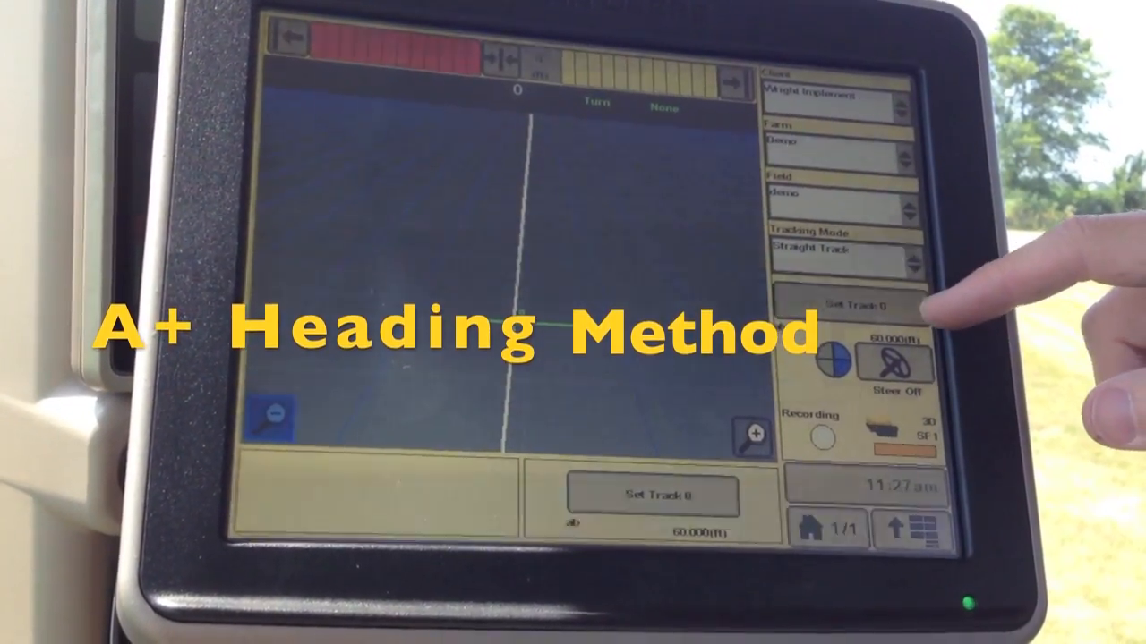
- Start a second straight track from Set Track 0, then name and accept it
left_click(855, 306)
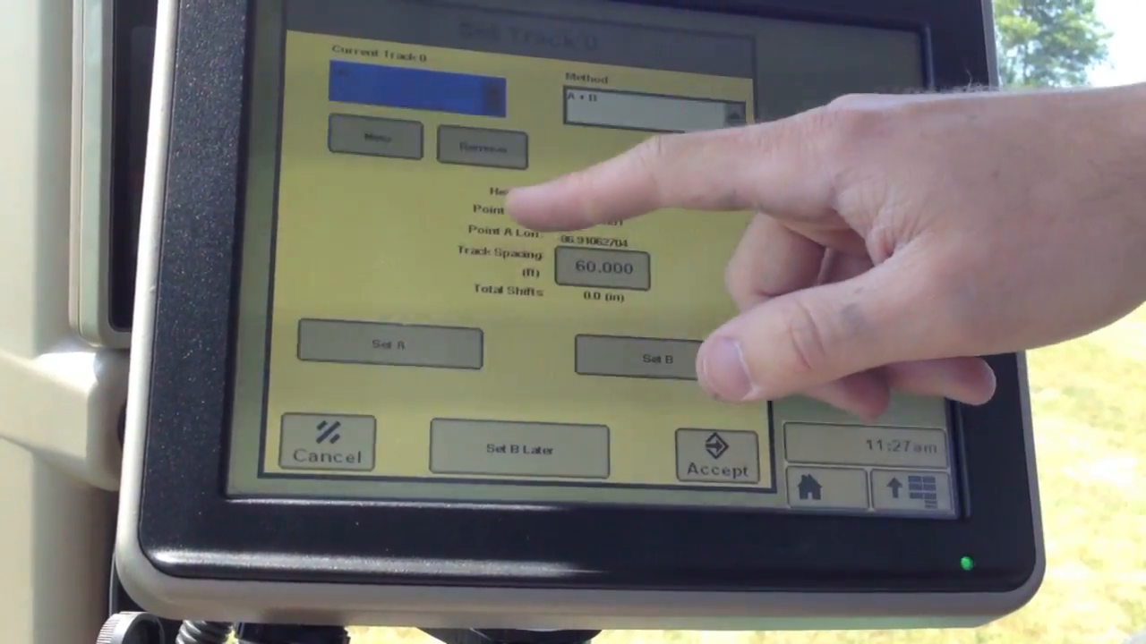
left_click(656, 358)
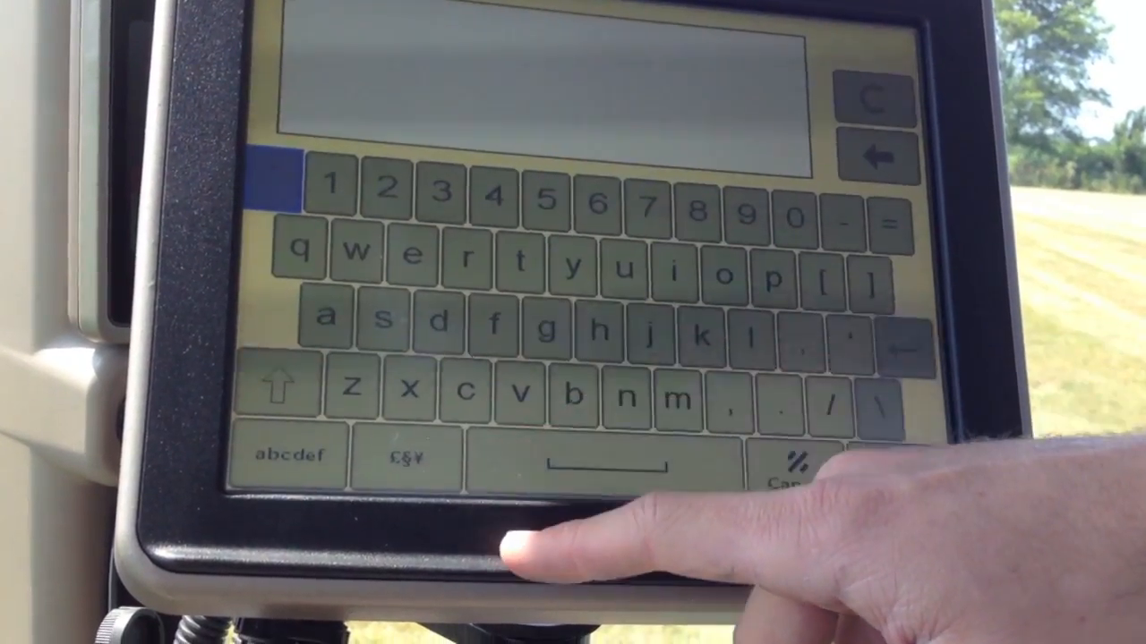
left_click(322, 322)
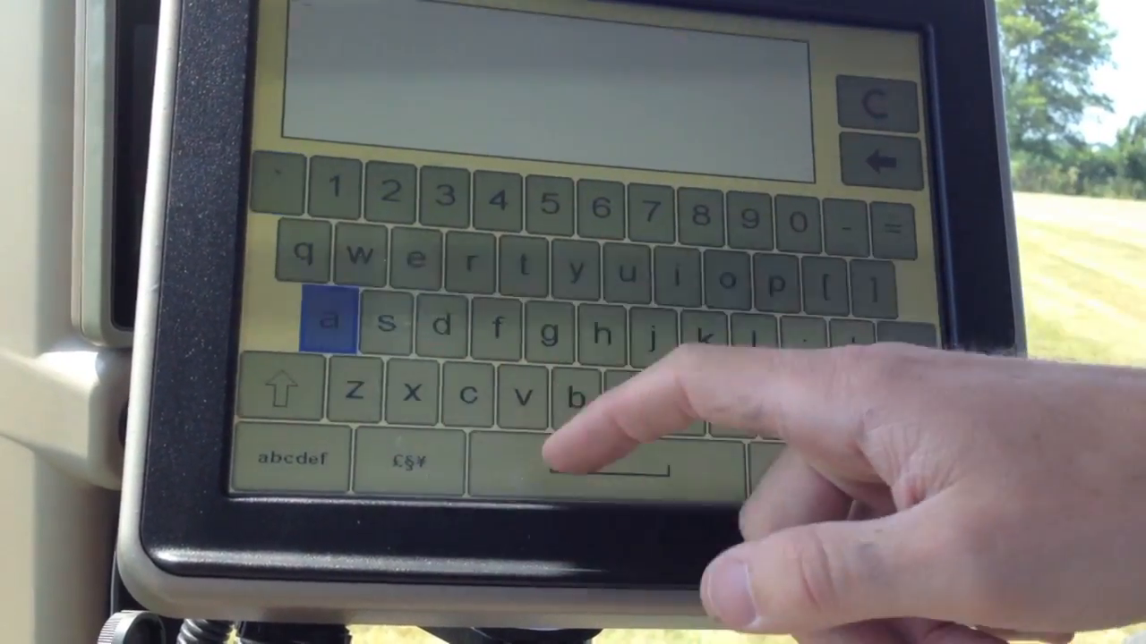
left_click(591, 335)
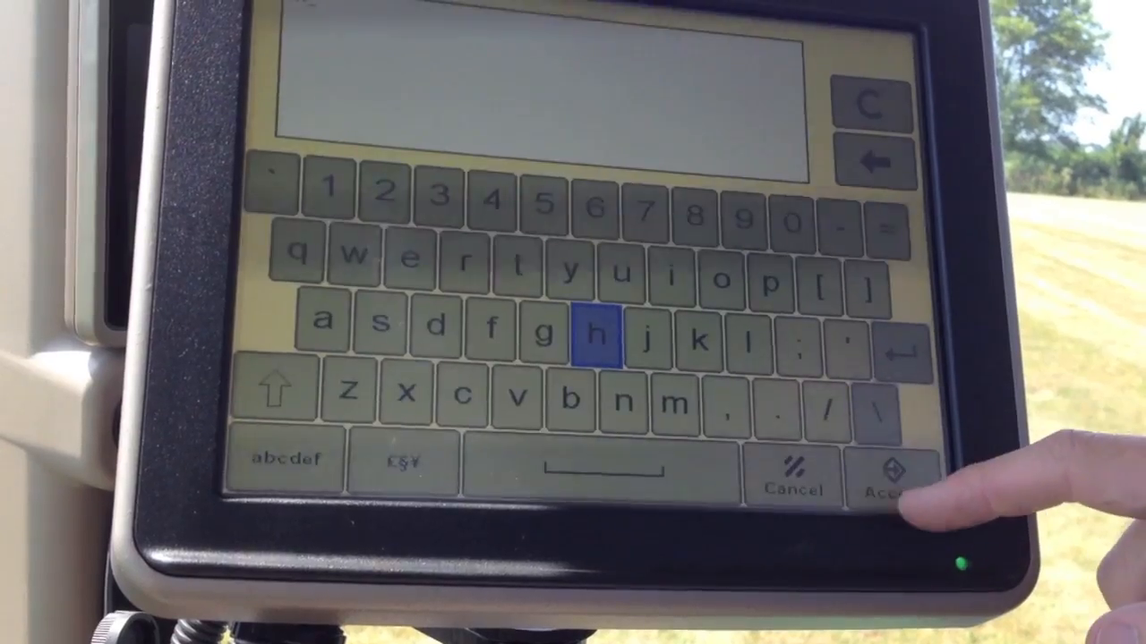
left_click(895, 474)
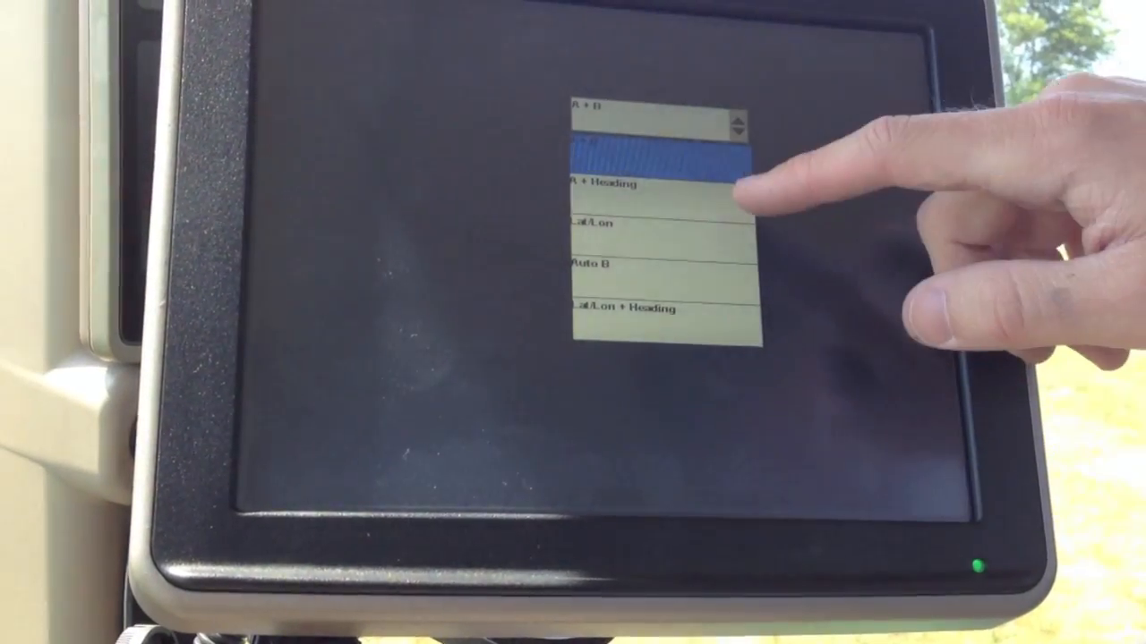
- Choose A + Heading, record point A, enter a 90° heading and accept track ah
left_click(649, 184)
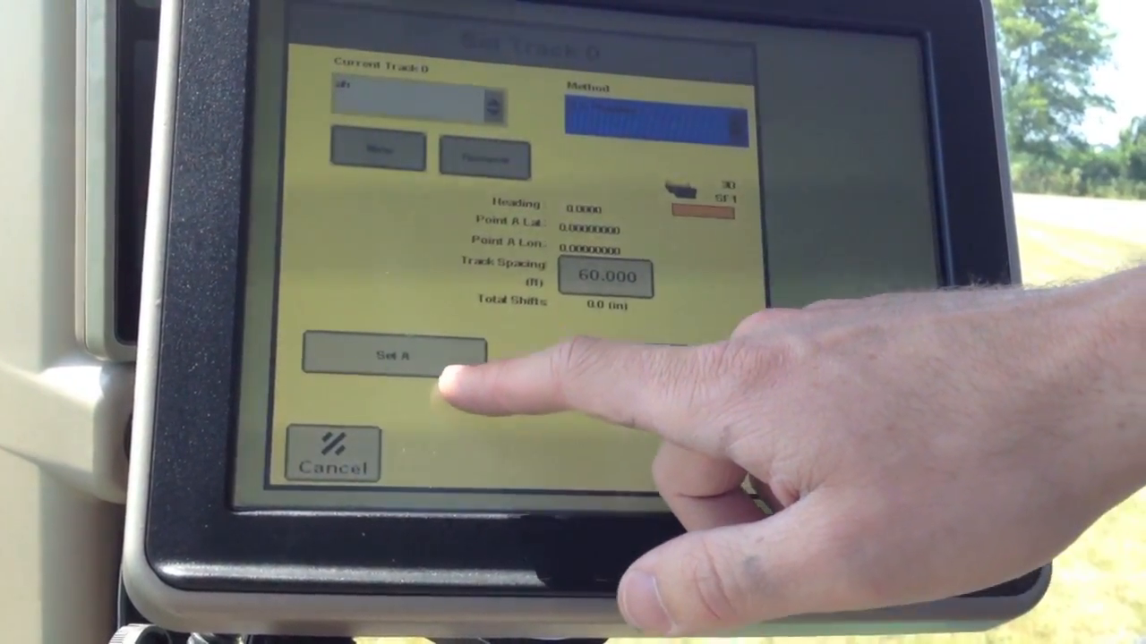
left_click(393, 356)
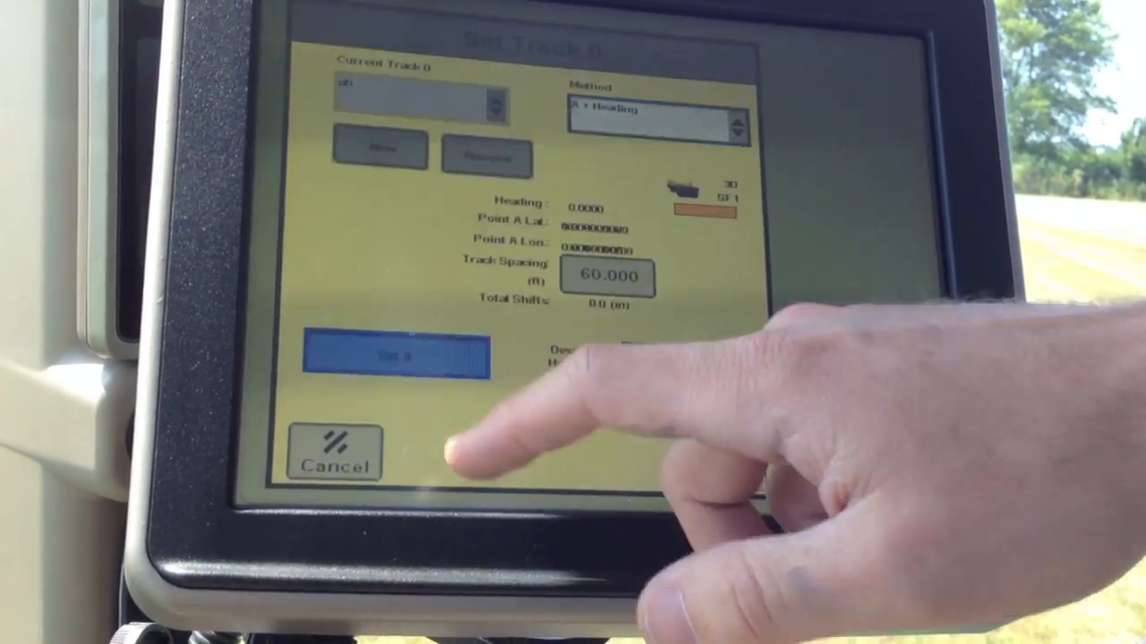
left_click(392, 355)
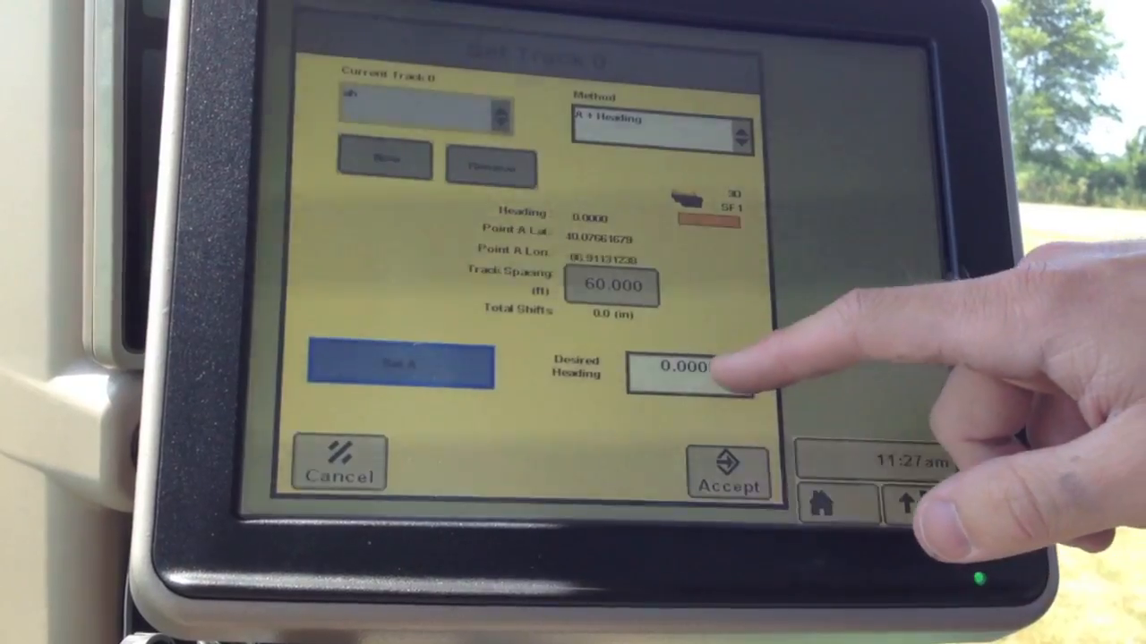
left_click(676, 367)
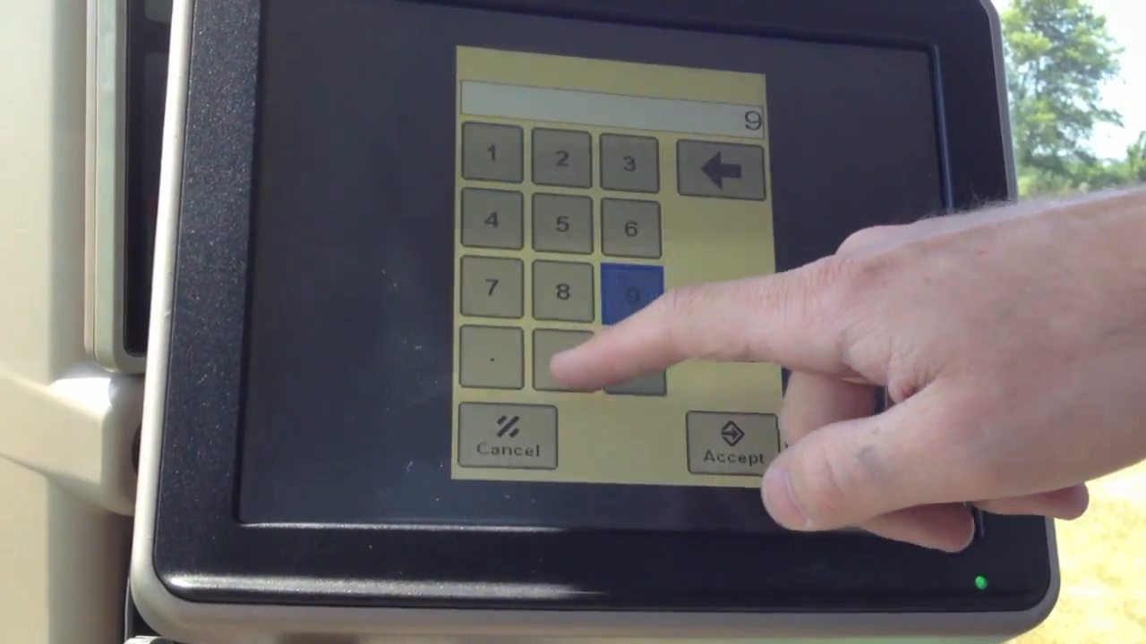
left_click(730, 443)
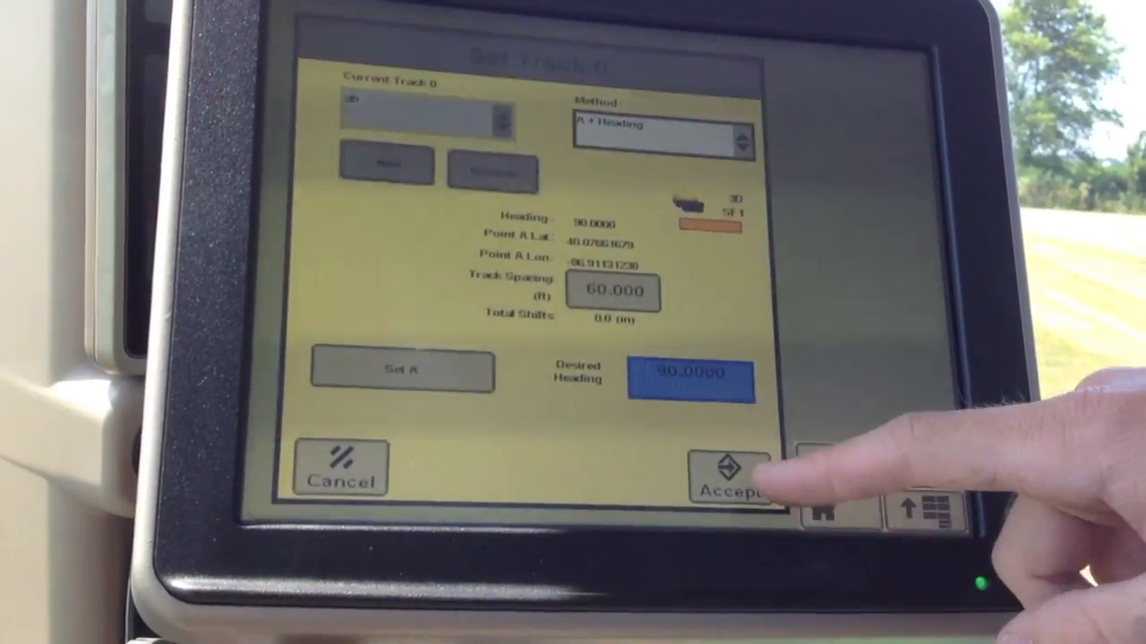
left_click(729, 470)
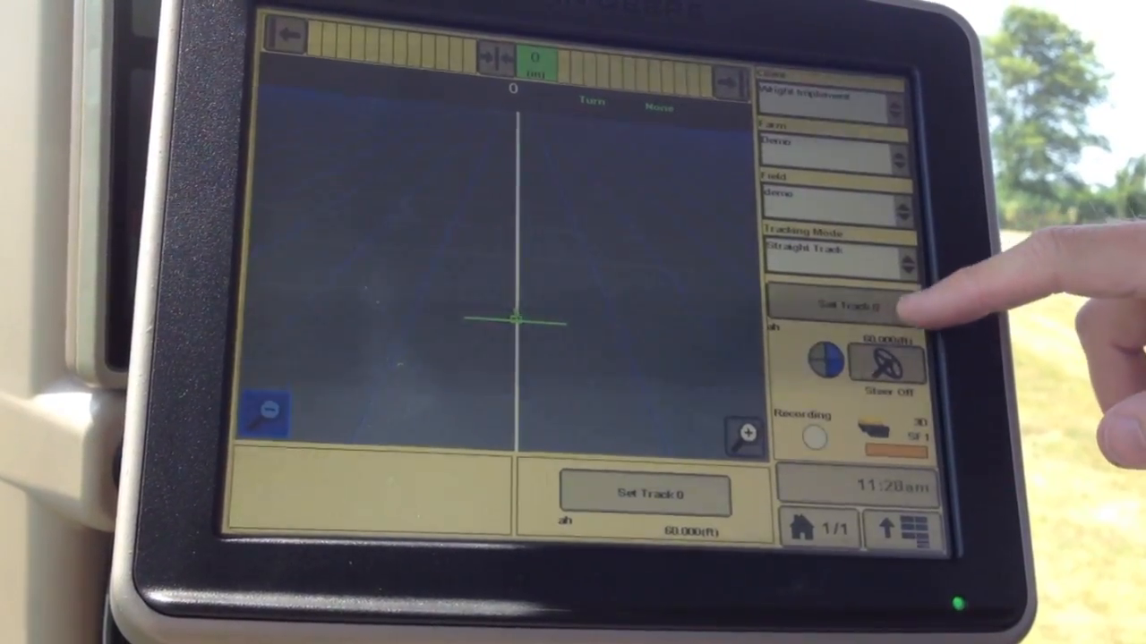
left_click(848, 304)
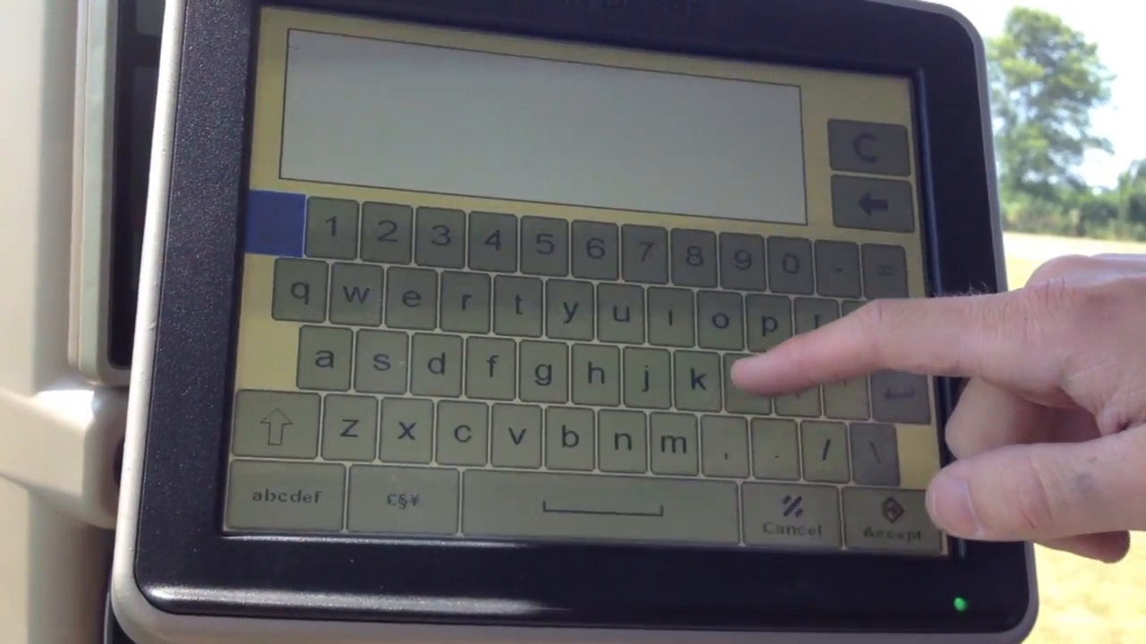
left_click(734, 376)
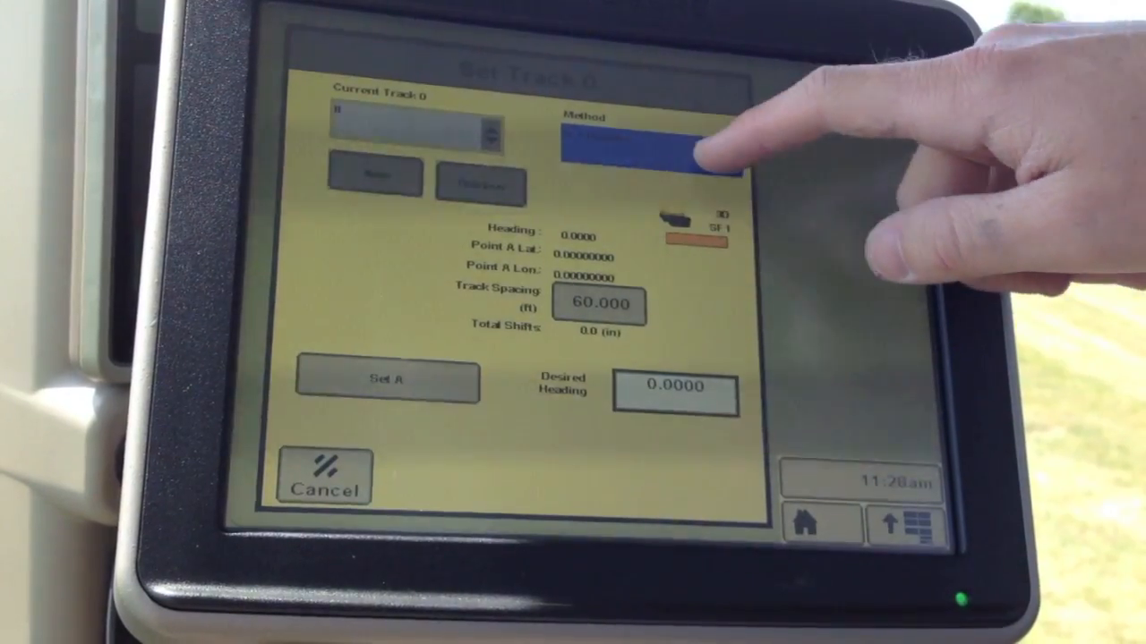
left_click(631, 144)
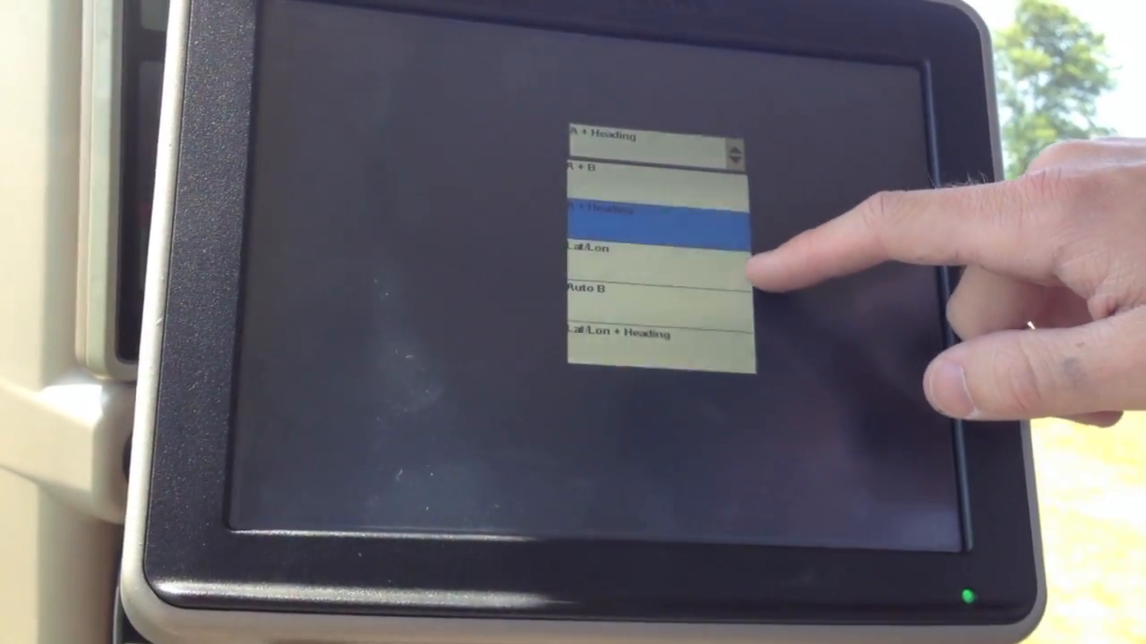
left_click(636, 213)
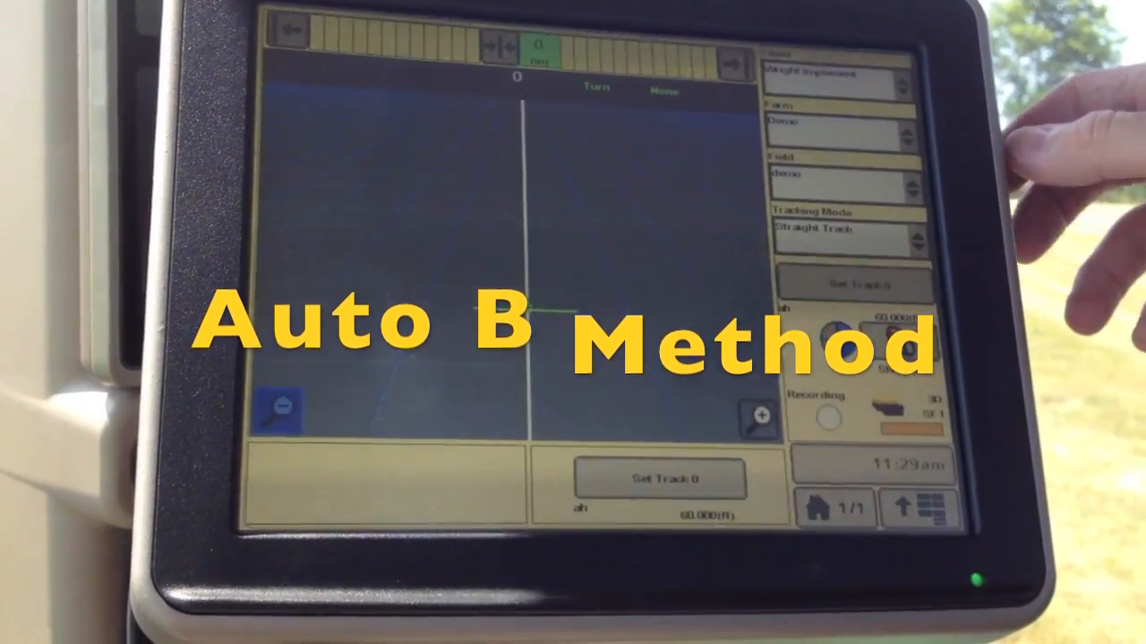
- Create track 'auto b' with the Auto B method and record its point A
left_click(850, 285)
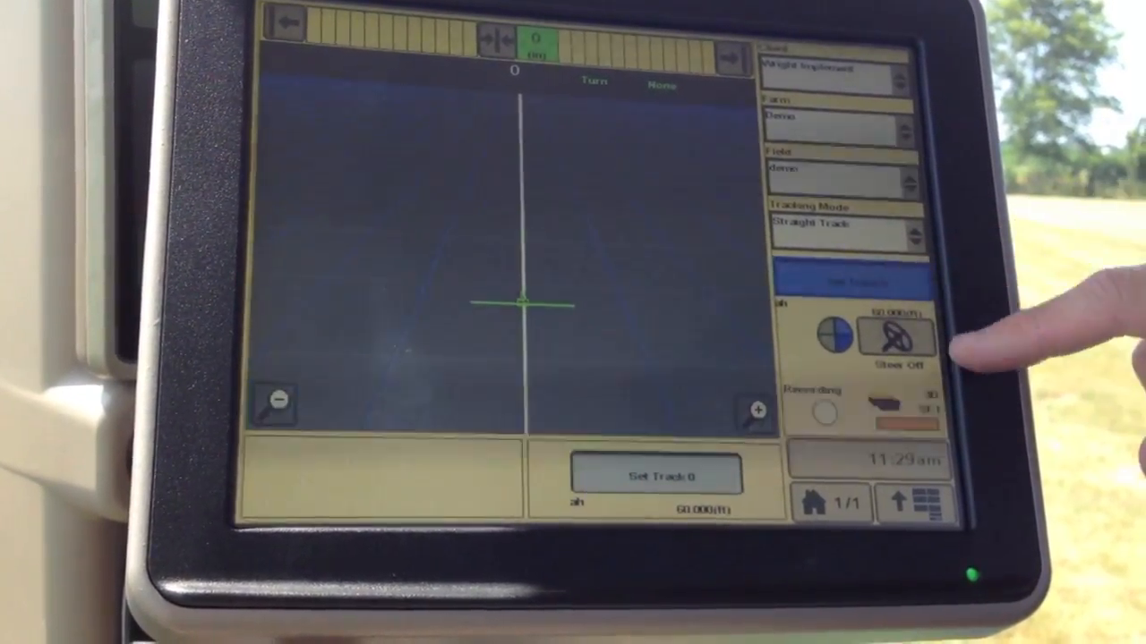
left_click(658, 475)
type("auto b")
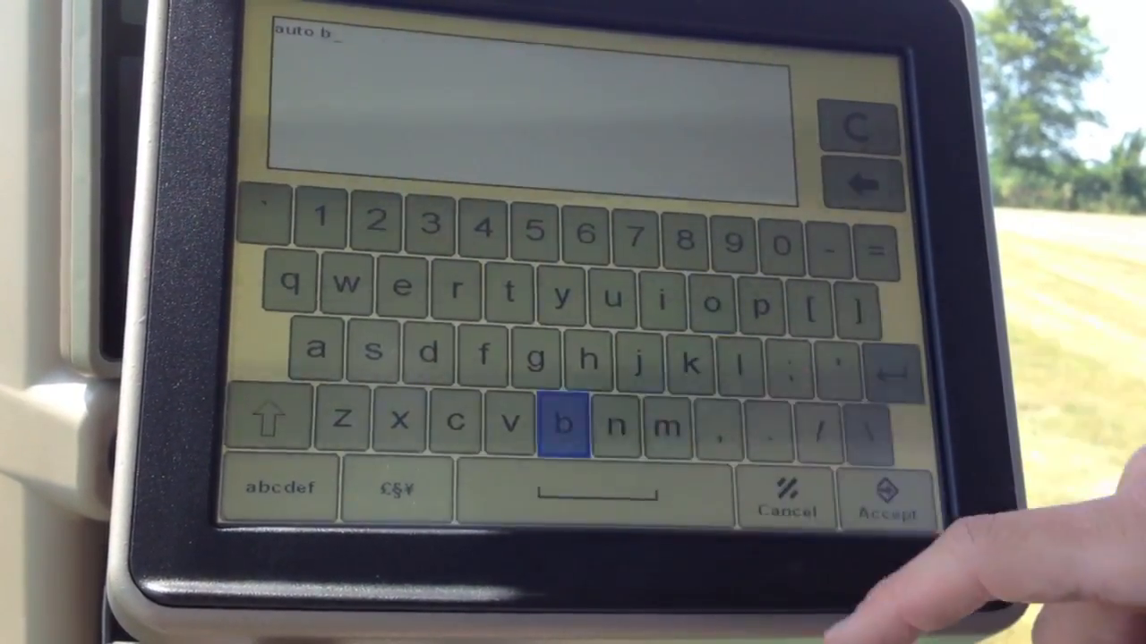
left_click(888, 488)
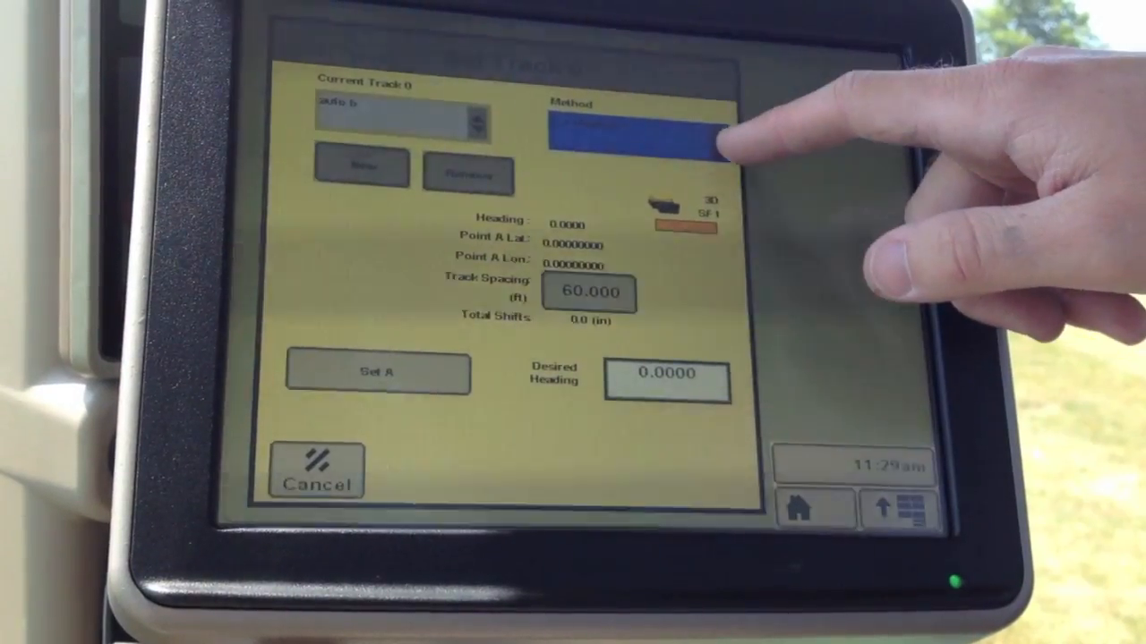
left_click(629, 129)
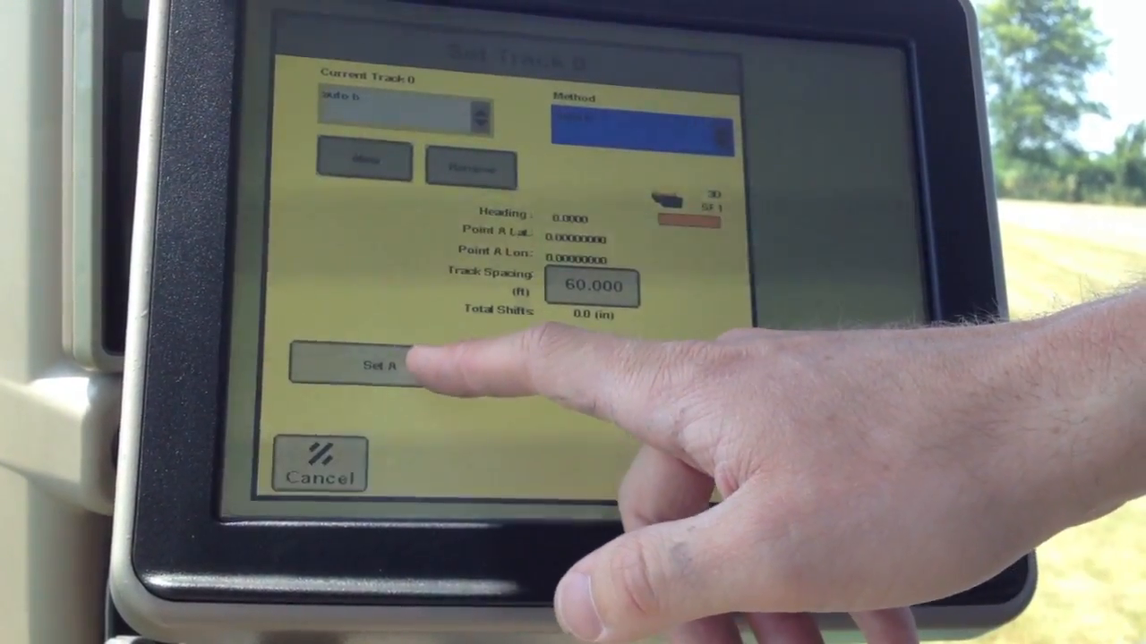
left_click(365, 365)
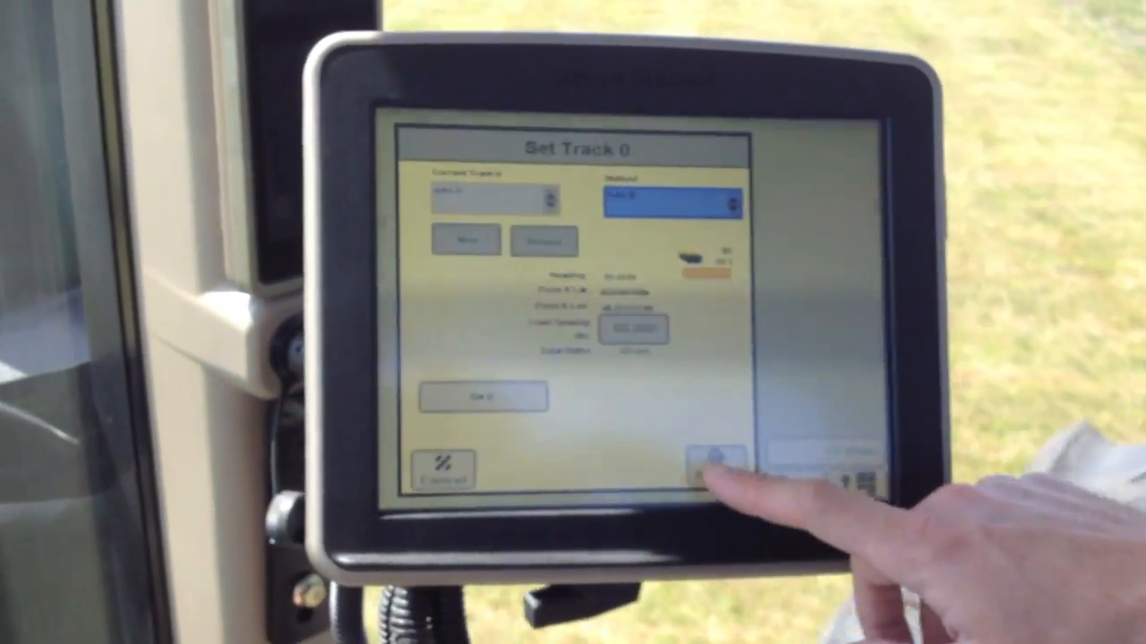
- Accept the Auto B track 'auto b' so it becomes the current guidance line
left_click(711, 465)
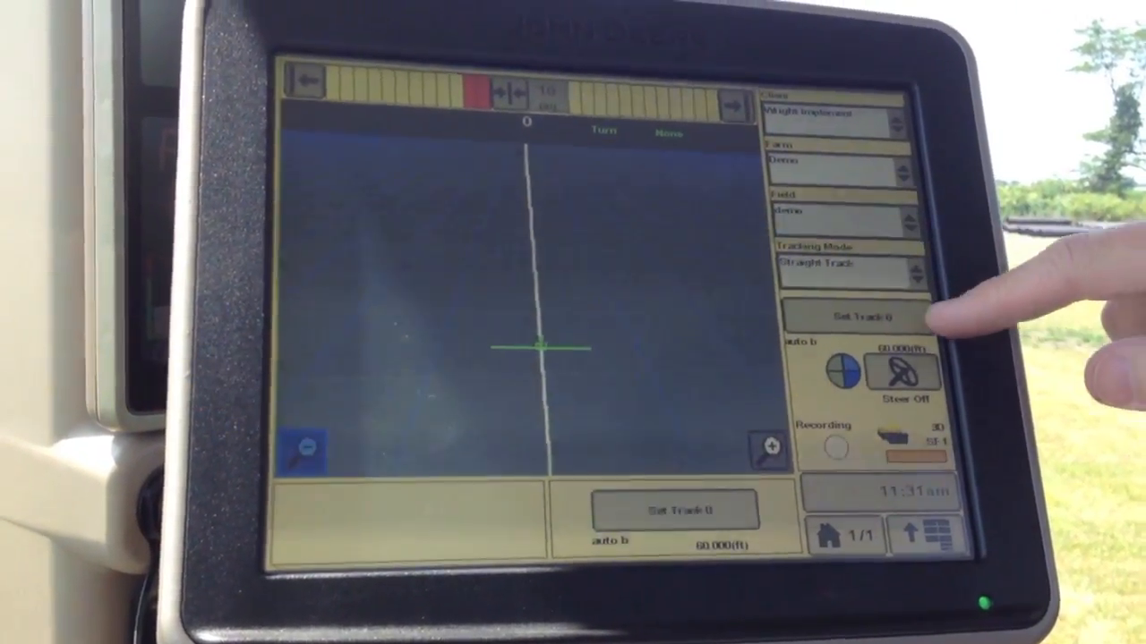
- Create a new track using Lat/Lon + Heading and select its Desired Heading field
left_click(860, 318)
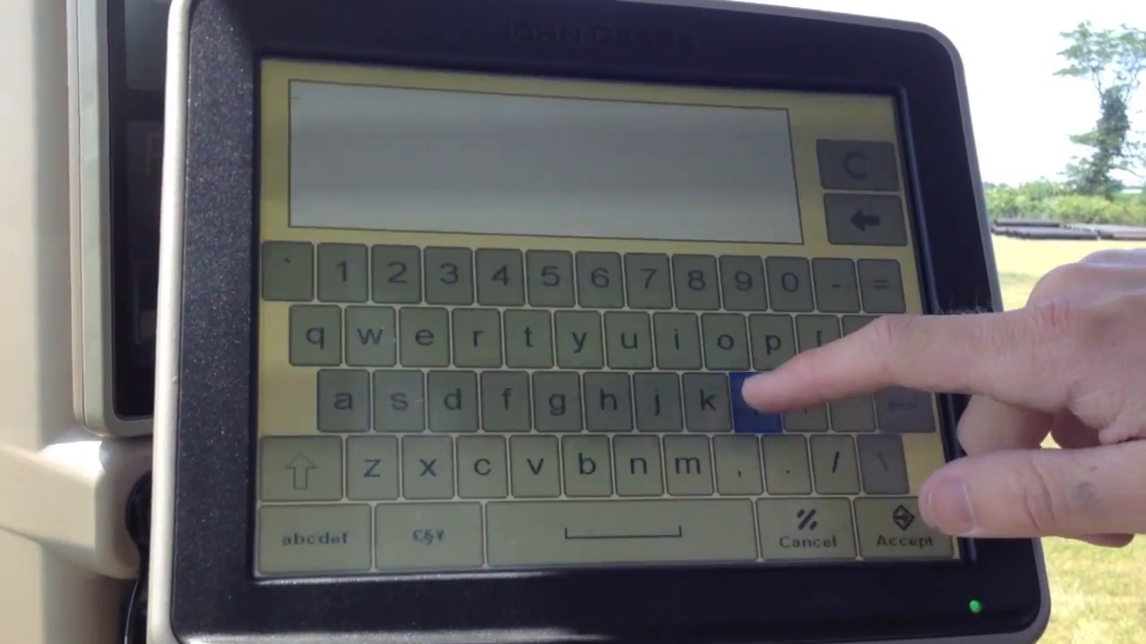
left_click(613, 400)
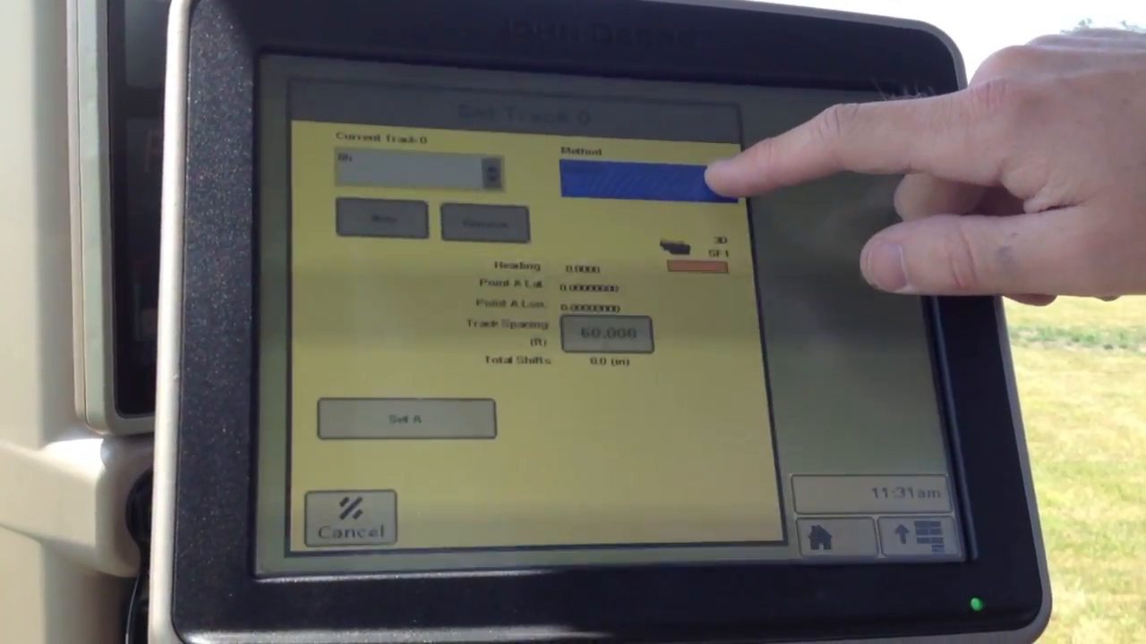
left_click(626, 174)
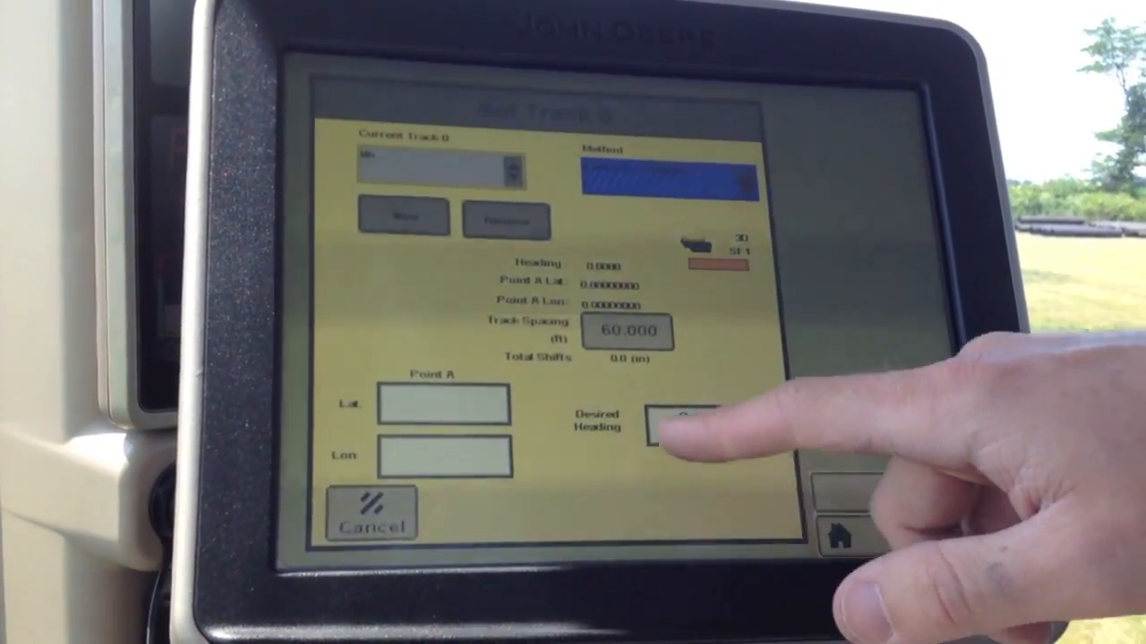
left_click(694, 421)
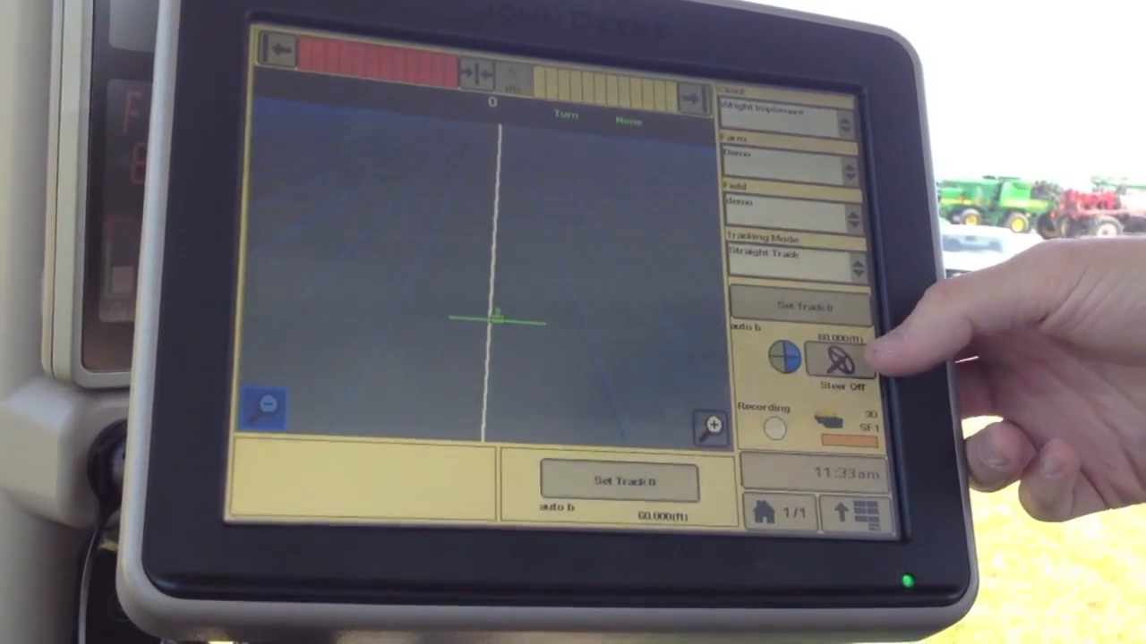
- Switch Steer Off to Steer On to follow the auto b track
left_click(839, 358)
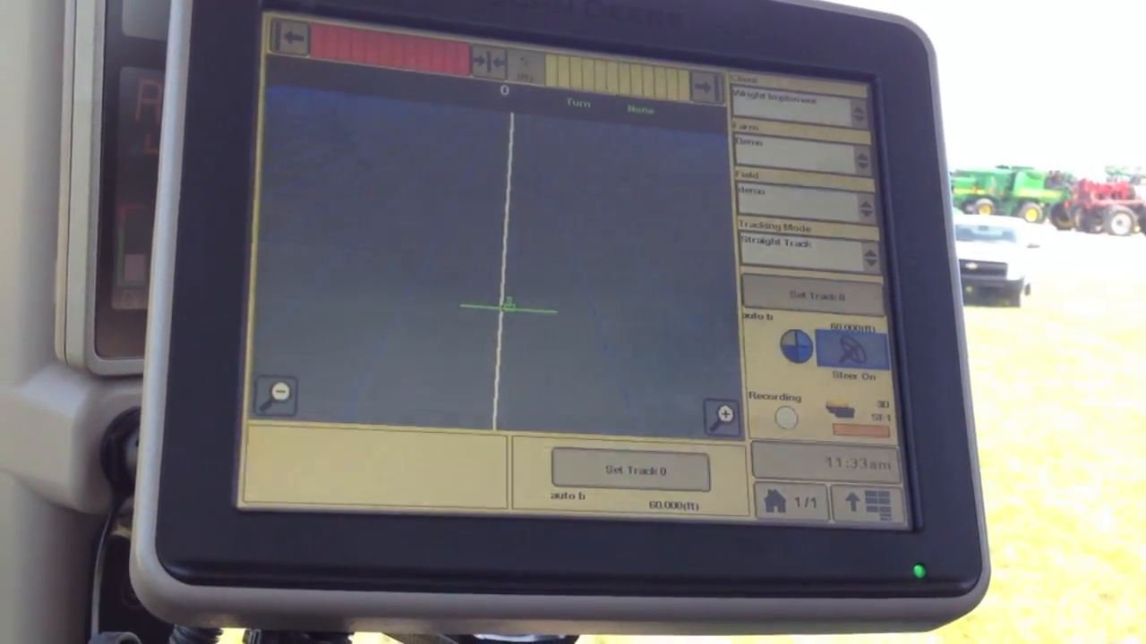